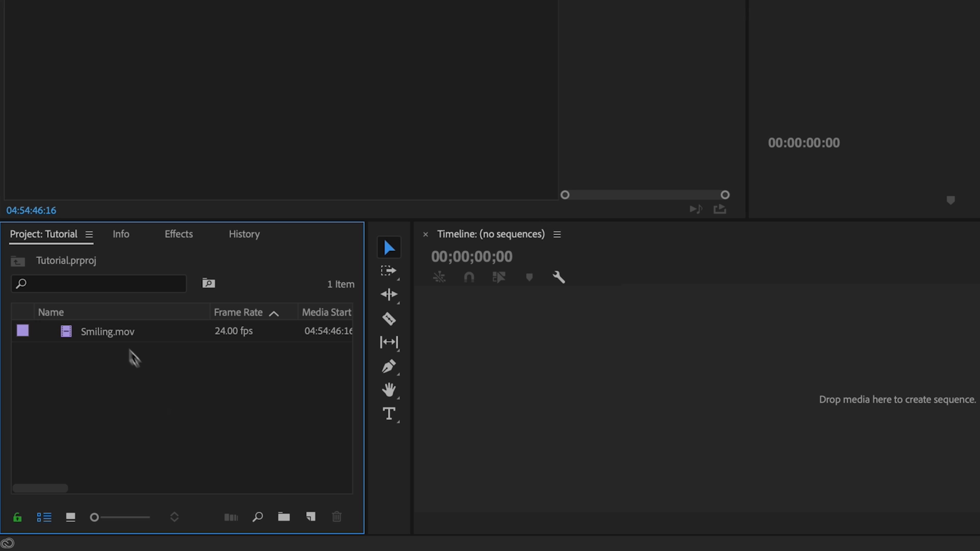
{"action": "mouse_move", "coordinate": [112, 332]}
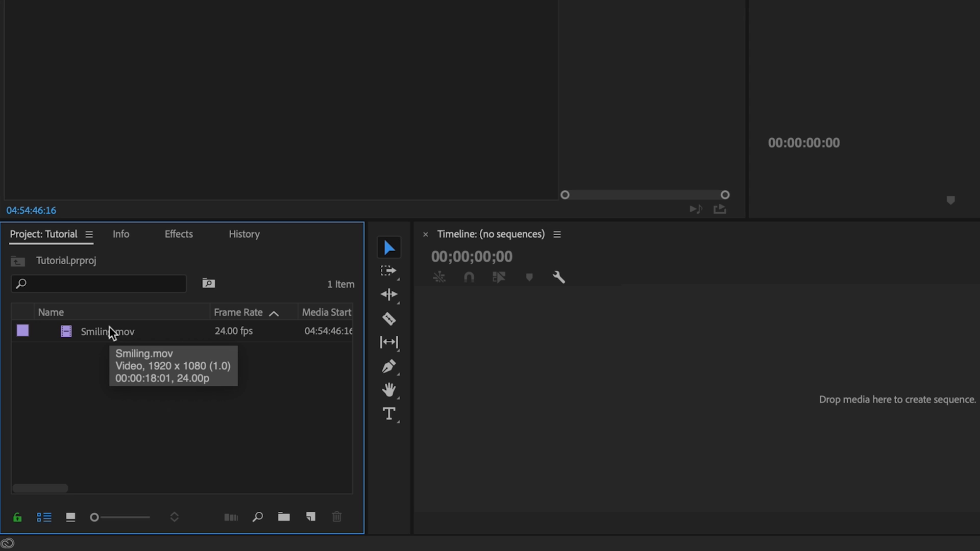
Load Smiling.mov from the Project panel into the Source Monitor for preview
{"action": "left_click", "coordinate": [114, 6]}
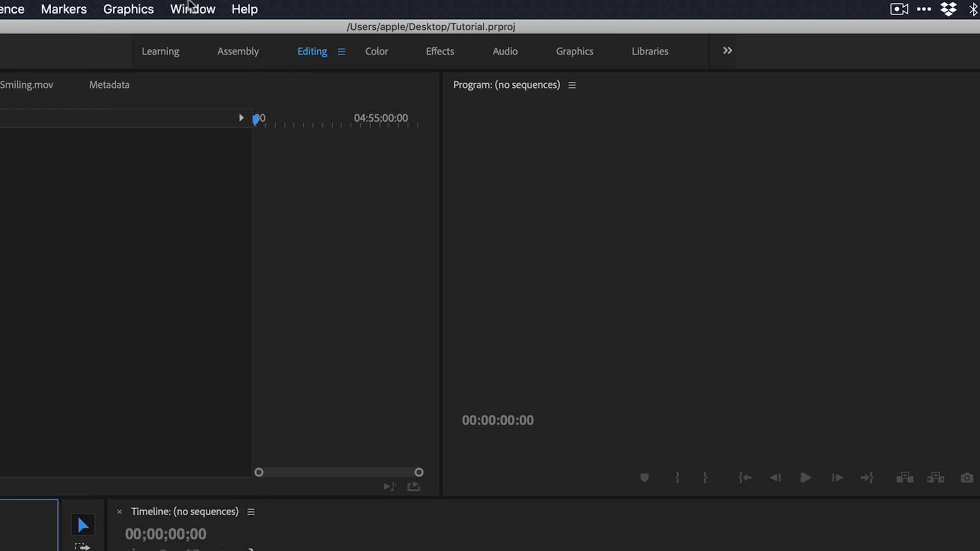
{"action": "left_click", "coordinate": [193, 9]}
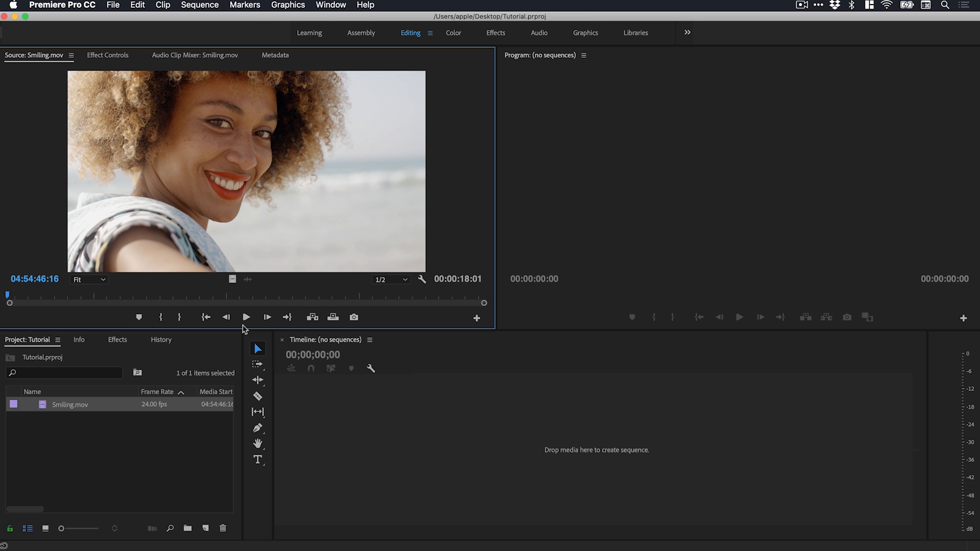
Play and stop the clip, then name the new sequence holding it 'Smiling'
{"action": "left_click", "coordinate": [246, 316]}
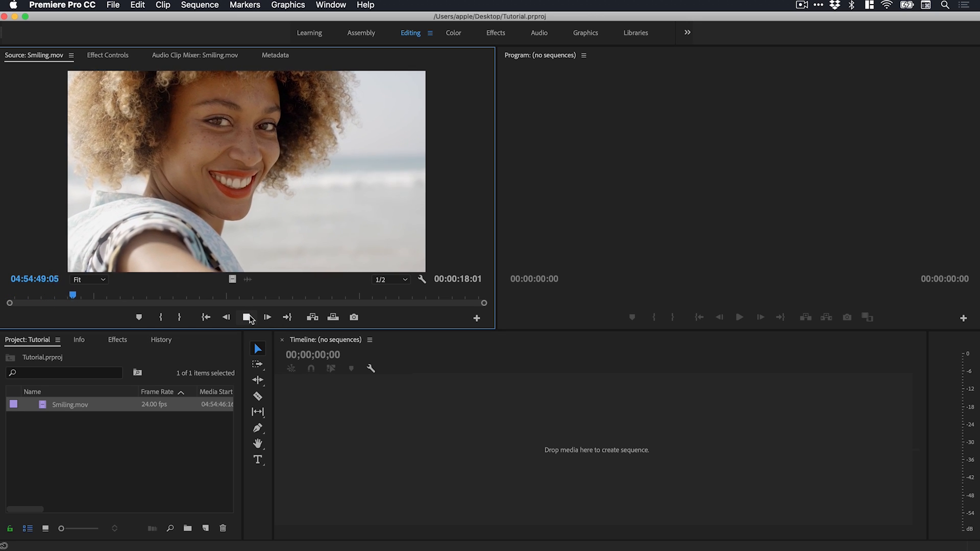
{"action": "left_click", "coordinate": [246, 316]}
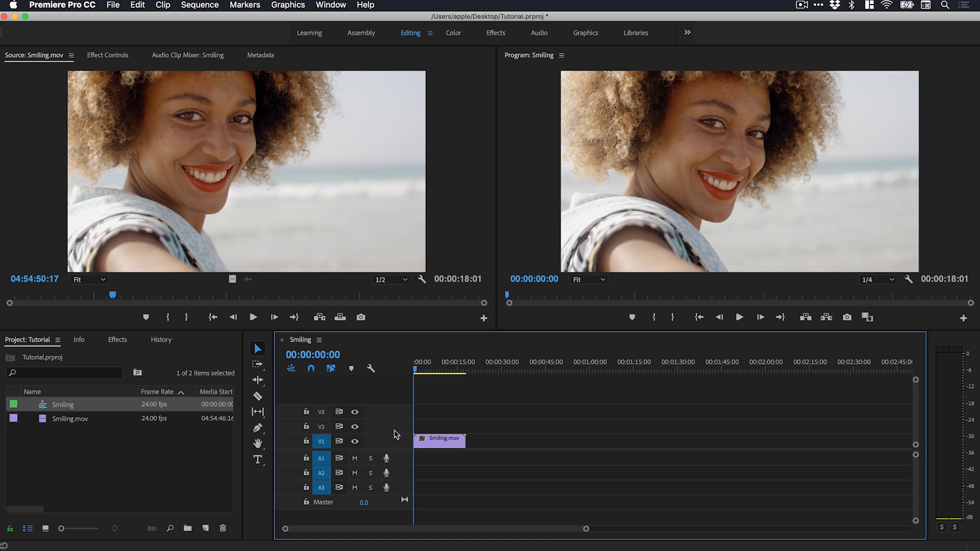
{"action": "mouse_move", "coordinate": [70, 409]}
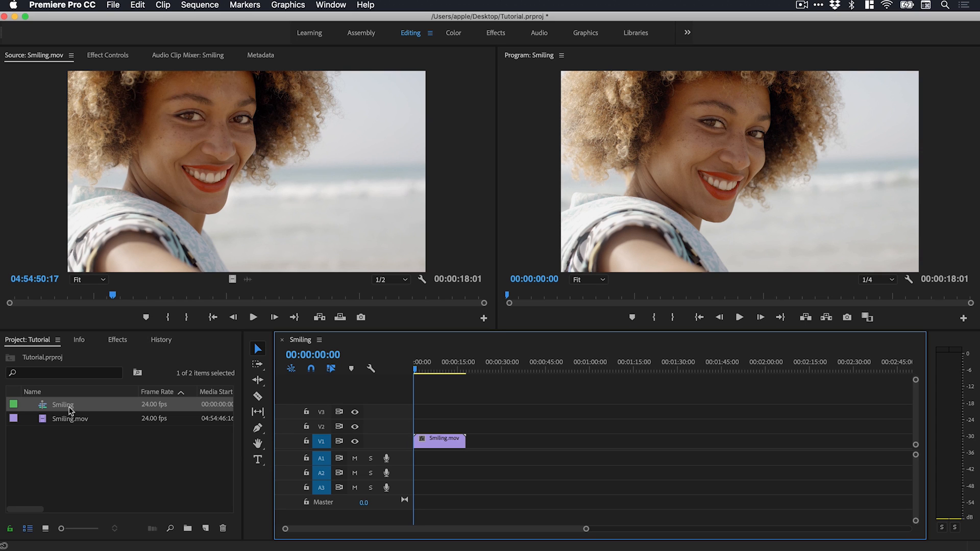
{"action": "double_click", "coordinate": [63, 404]}
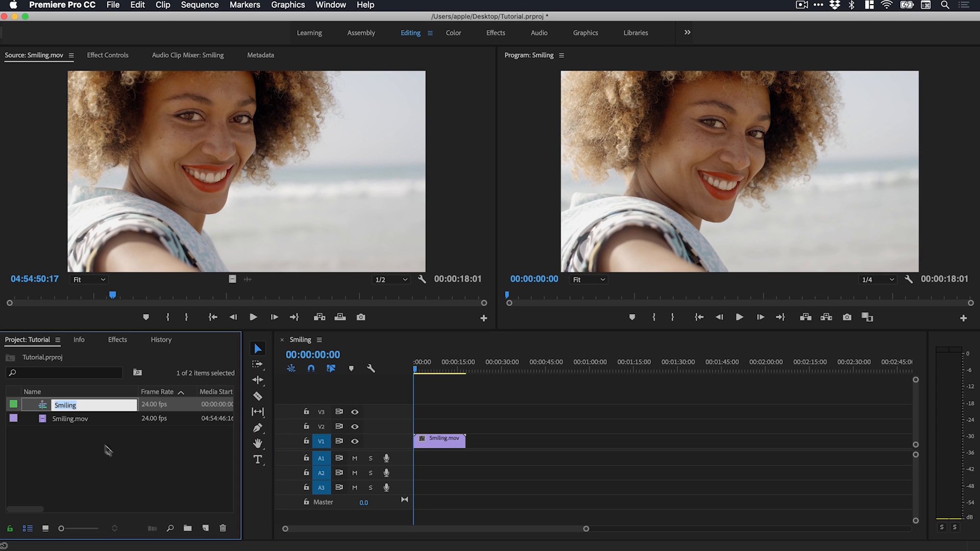
{"action": "left_click", "coordinate": [450, 370]}
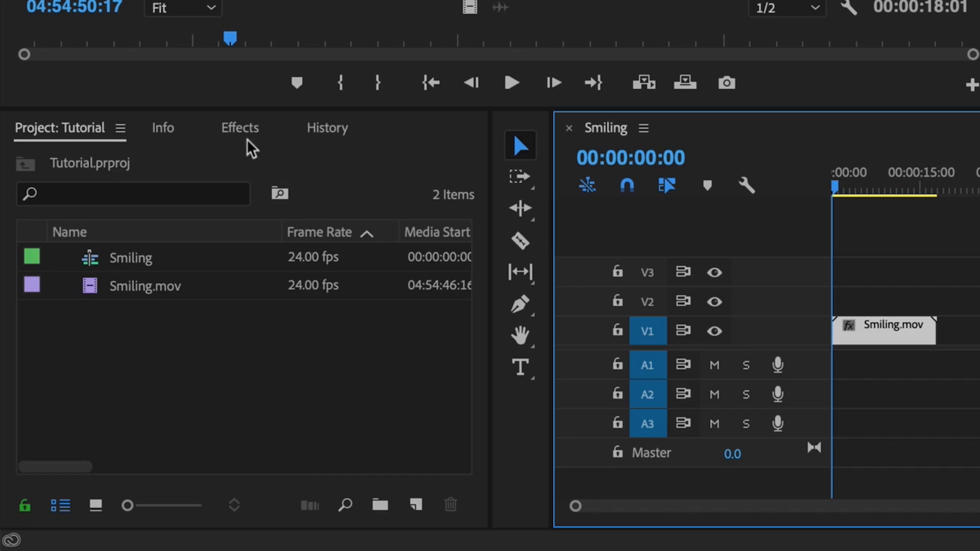
Apply the Twirl effect from Video Effects > Distort onto the Smiling.mov clip
{"action": "left_click", "coordinate": [239, 128]}
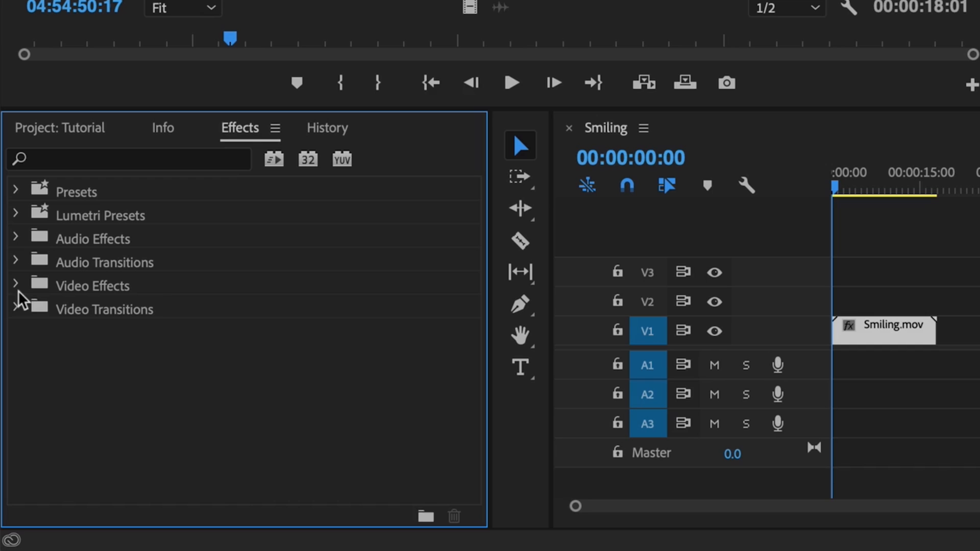
{"action": "left_click", "coordinate": [18, 286]}
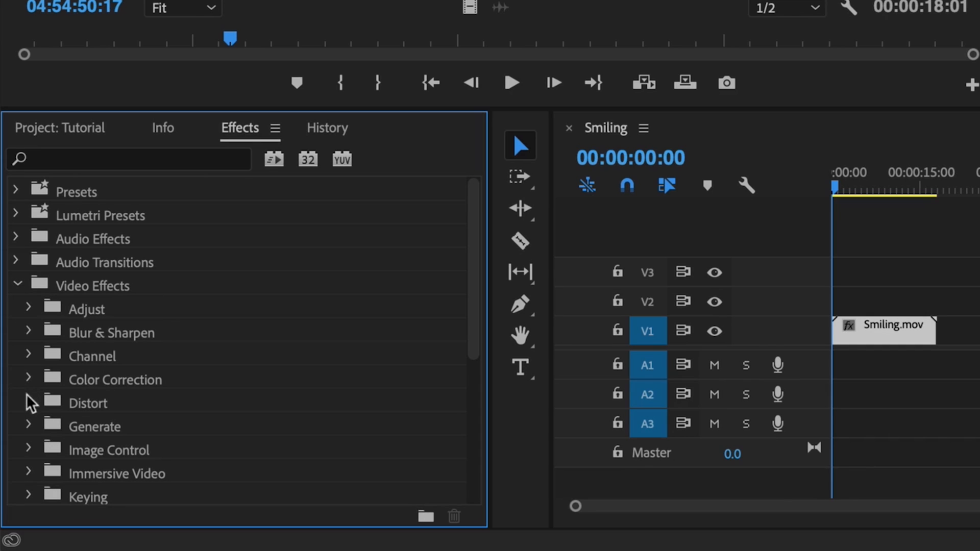
{"action": "left_click", "coordinate": [29, 402]}
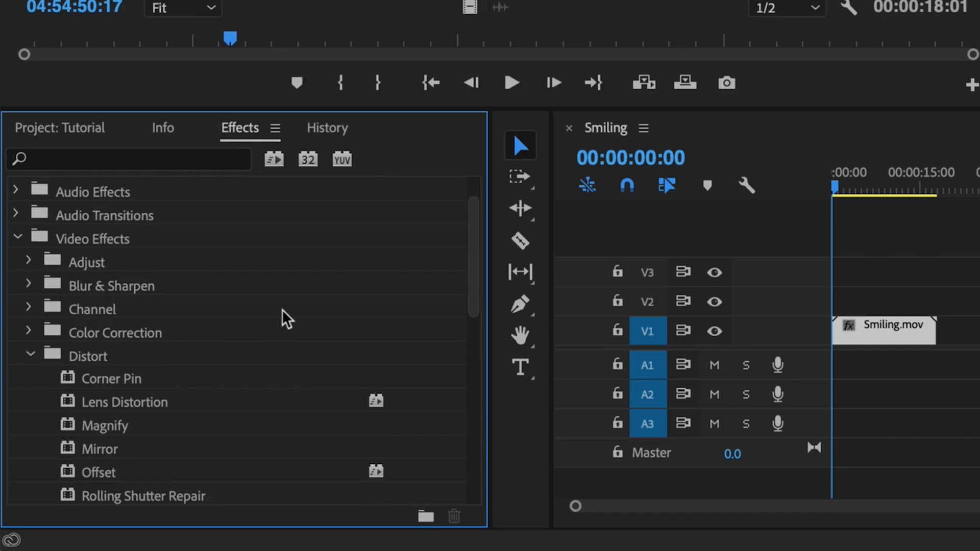
{"action": "scroll", "scroll_direction": "down", "scroll_amount": 3}
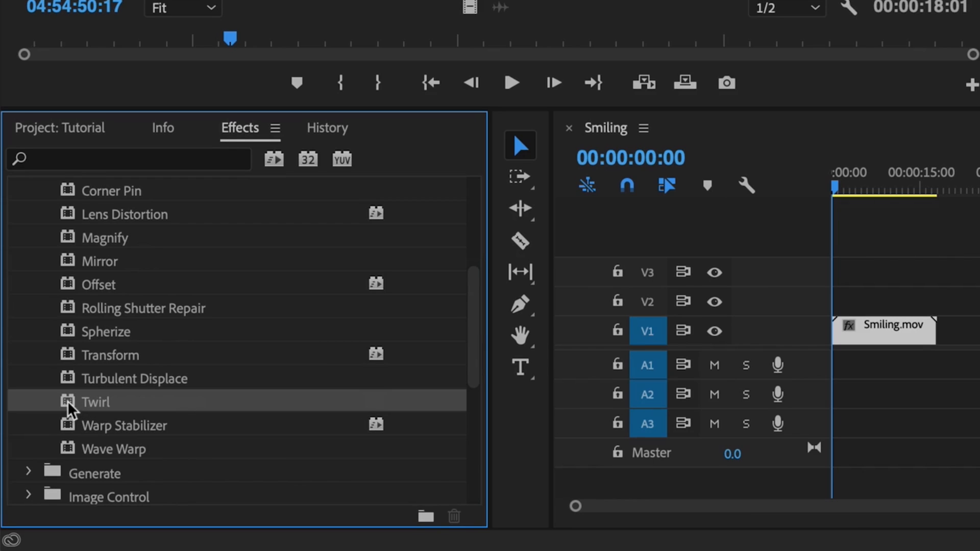
{"action": "left_click_drag", "start_coordinate": [95, 402], "coordinate": [847, 350]}
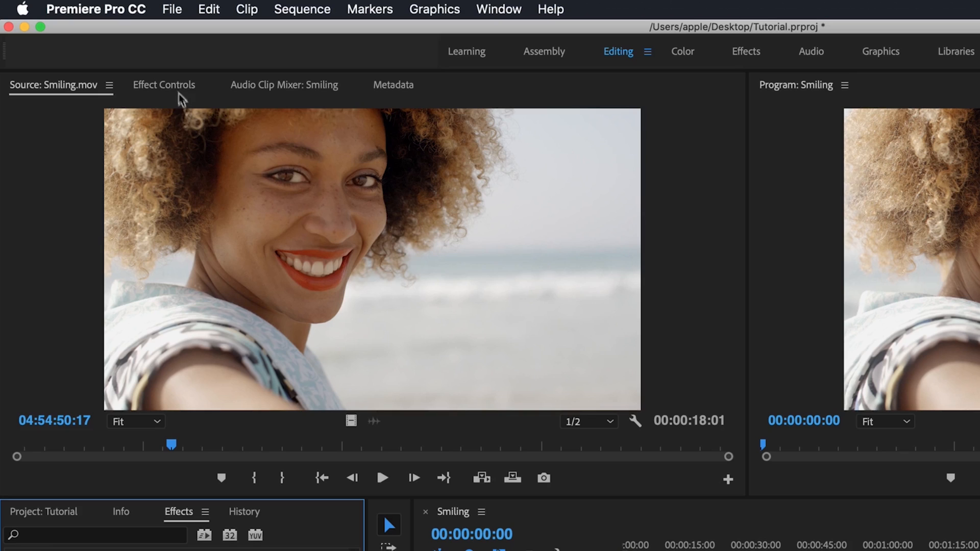
In Effect Controls set Twirl Angle to -73° and raise Twirl Radius to 15
{"action": "left_click", "coordinate": [165, 85]}
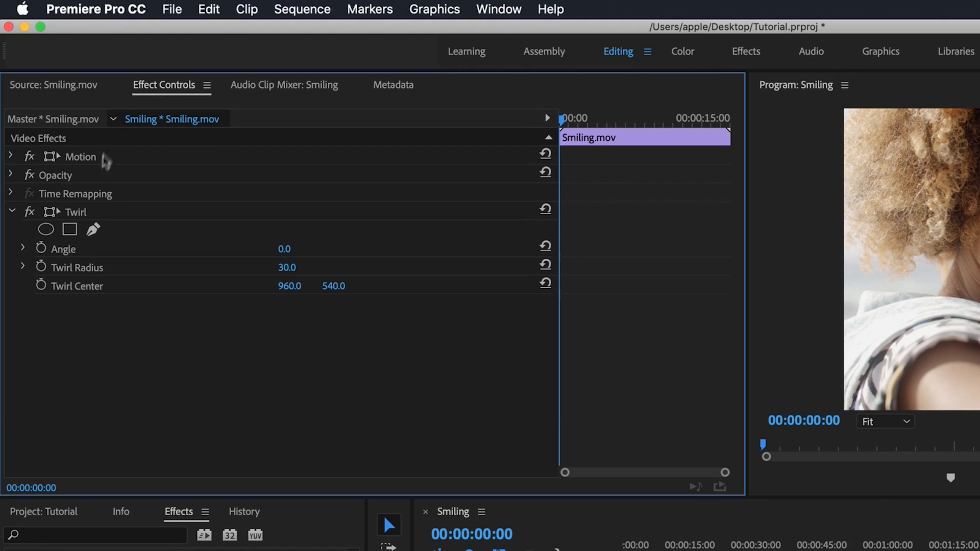
{"action": "mouse_move", "coordinate": [81, 219]}
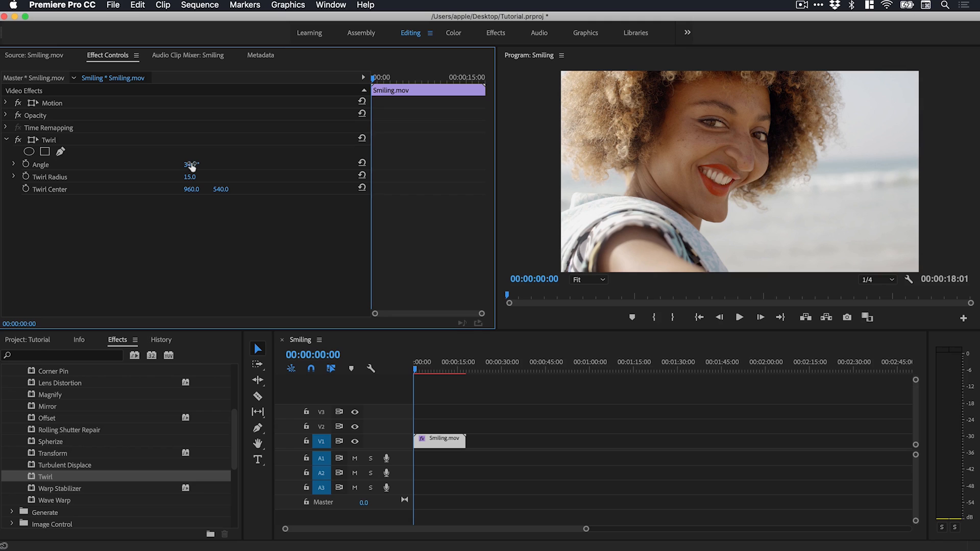
{"action": "left_click_drag", "start_coordinate": [191, 163], "coordinate": [191, 163]}
{"action": "type", "text": "-73"}
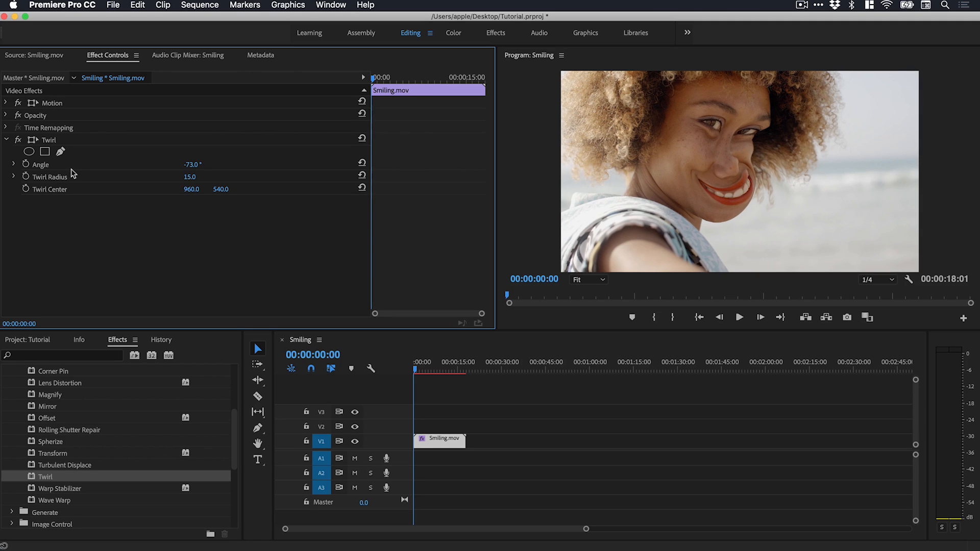
{"action": "mouse_move", "coordinate": [190, 183]}
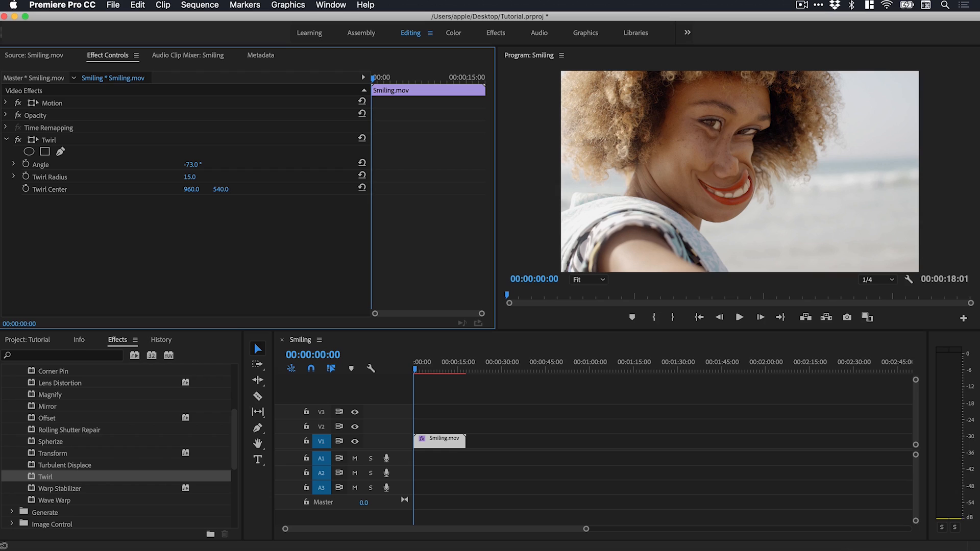
{"action": "left_click", "coordinate": [189, 176]}
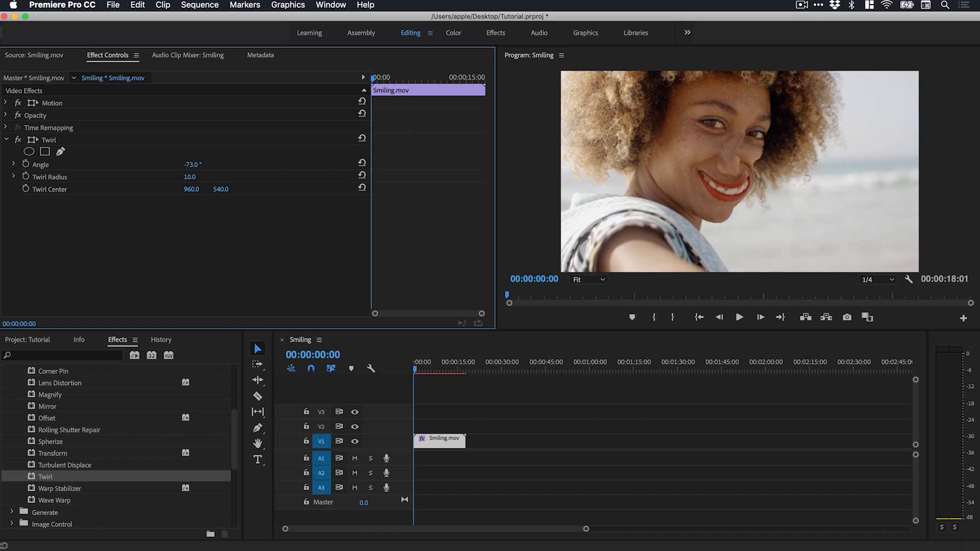
{"action": "left_click_drag", "start_coordinate": [190, 177], "coordinate": [194, 177]}
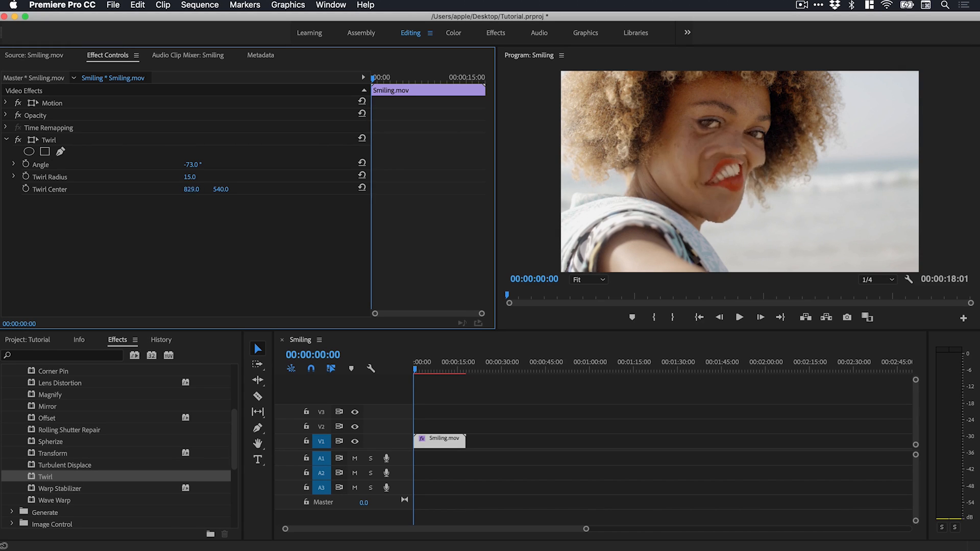
Move the Twirl Center to 883, 537 over the woman's nose and mouth
{"action": "left_click_drag", "start_coordinate": [192, 189], "coordinate": [200, 189]}
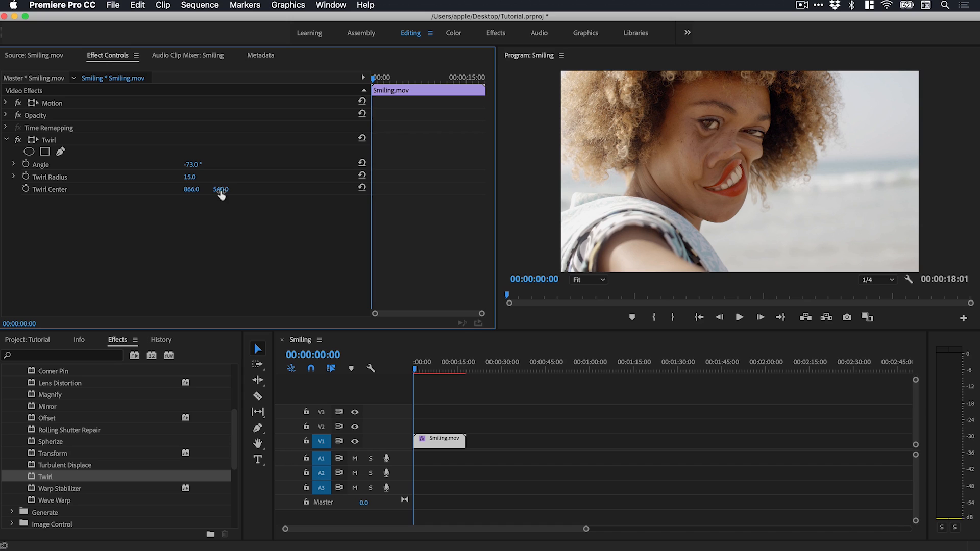
{"action": "left_click_drag", "start_coordinate": [221, 189], "coordinate": [221, 189]}
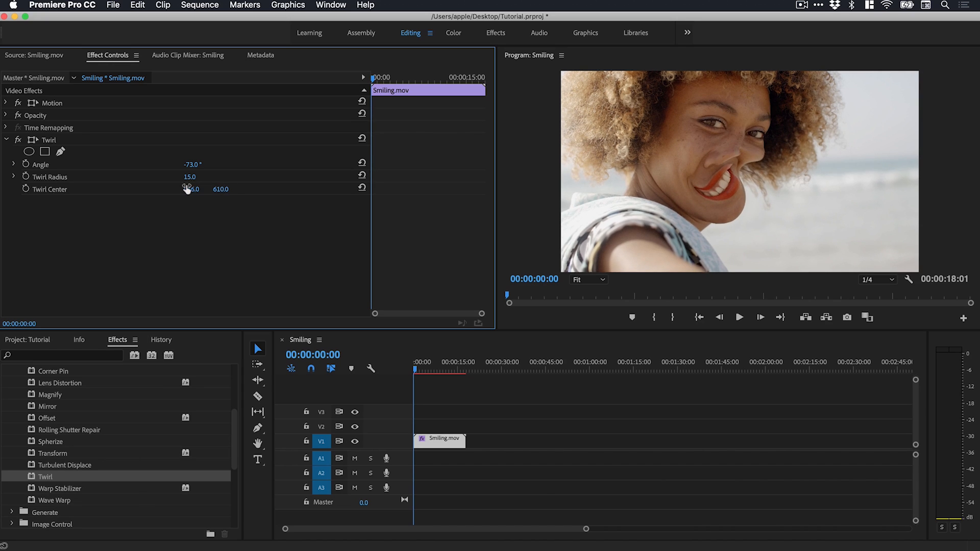
{"action": "left_click_drag", "start_coordinate": [191, 189], "coordinate": [208, 188]}
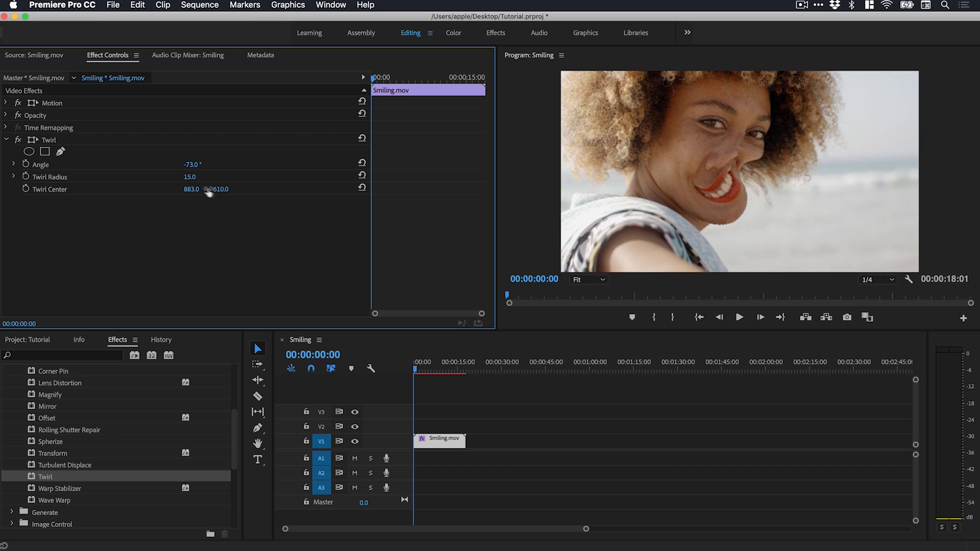
{"action": "left_click_drag", "start_coordinate": [215, 188], "coordinate": [216, 175]}
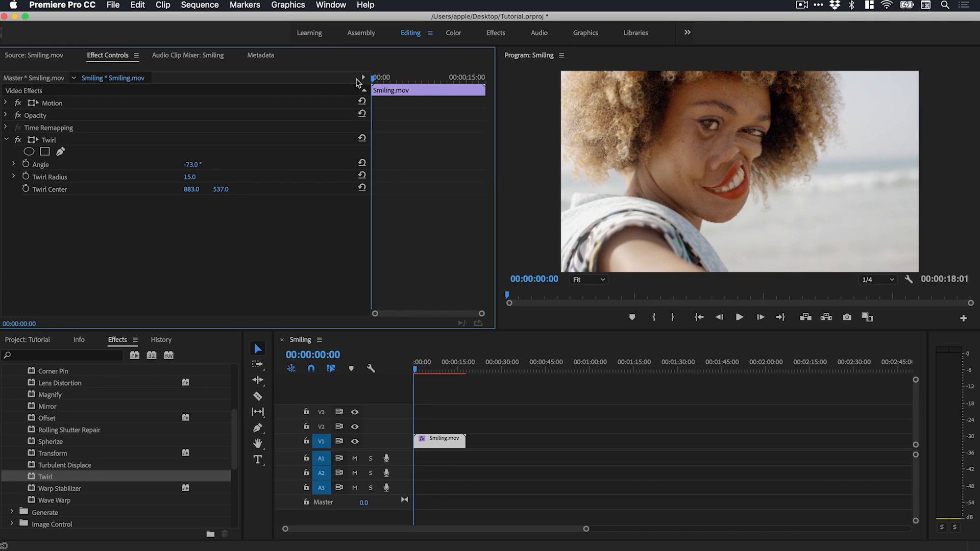
Play the sequence in the Program Monitor to preview the twirled face, then stop
{"action": "left_click", "coordinate": [759, 316]}
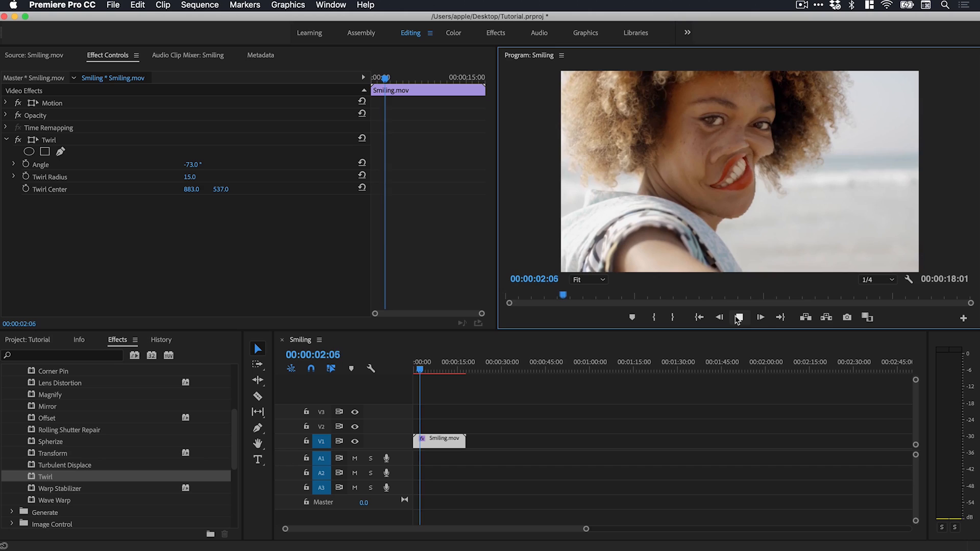
{"action": "left_click", "coordinate": [739, 317]}
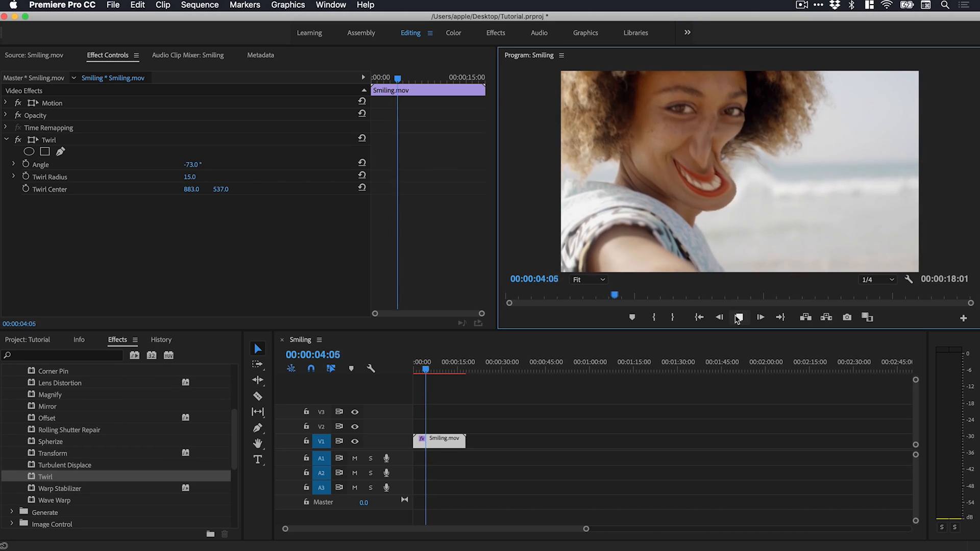
{"action": "left_click", "coordinate": [698, 317]}
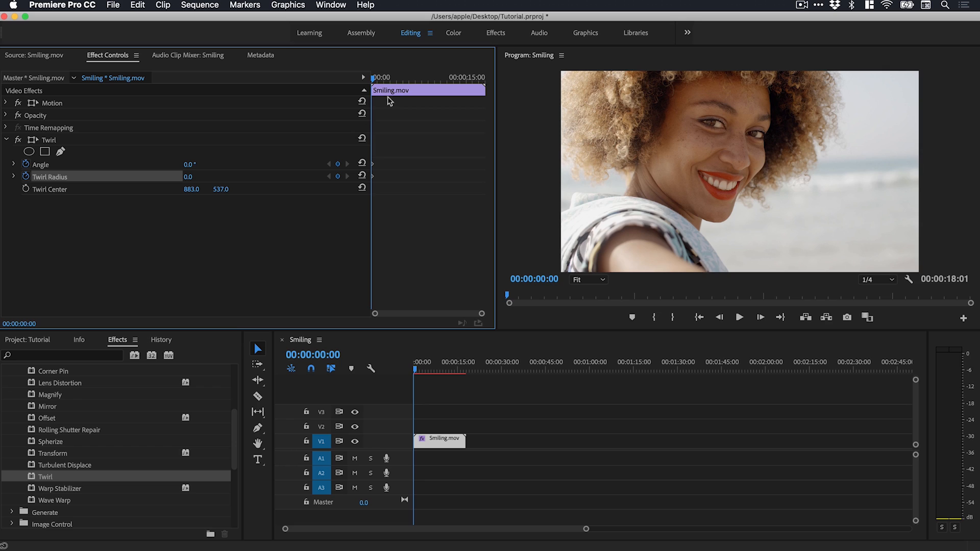
Move the playhead to 00:00:06:09 and add a Twirl Radius keyframe with a higher value
{"action": "left_click_drag", "start_coordinate": [415, 368], "coordinate": [430, 368]}
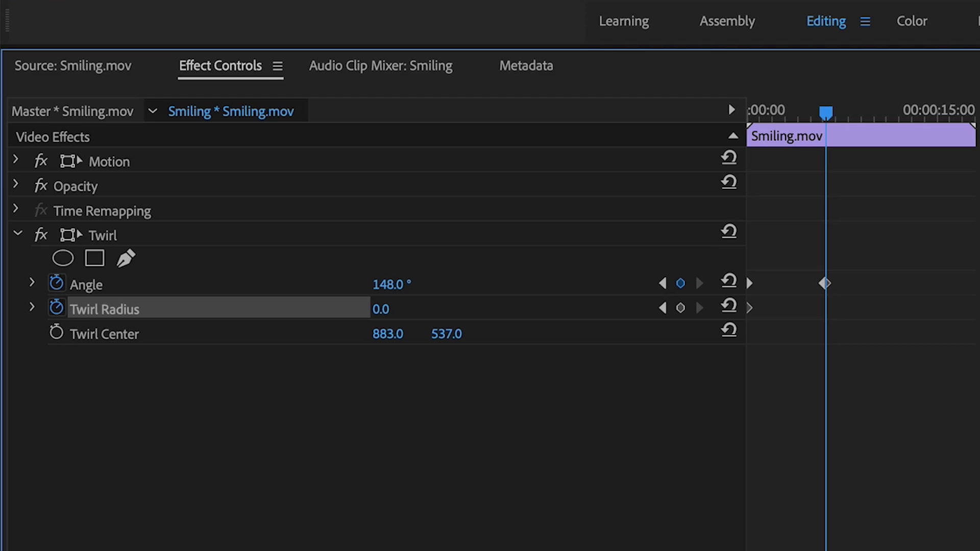
{"action": "left_click", "coordinate": [679, 307]}
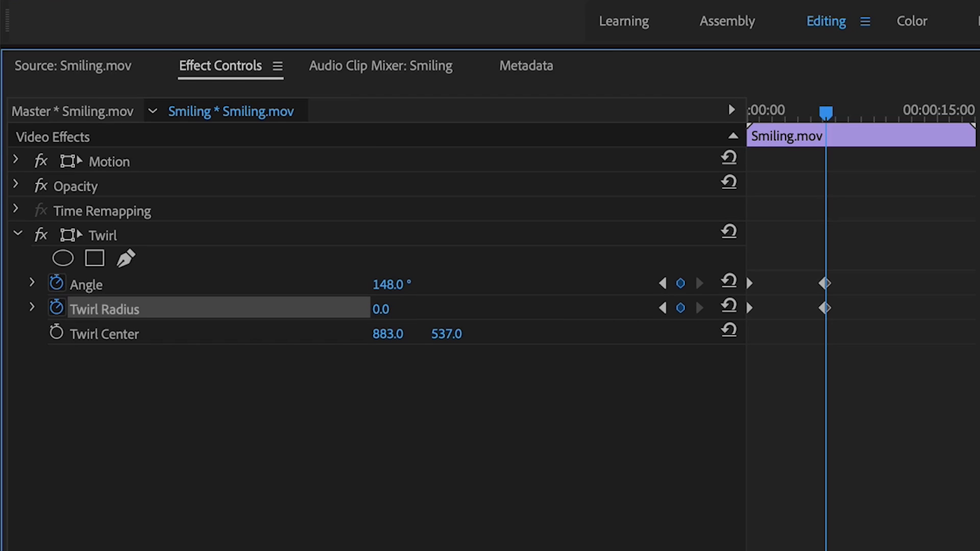
{"action": "type", "text": "10.0"}
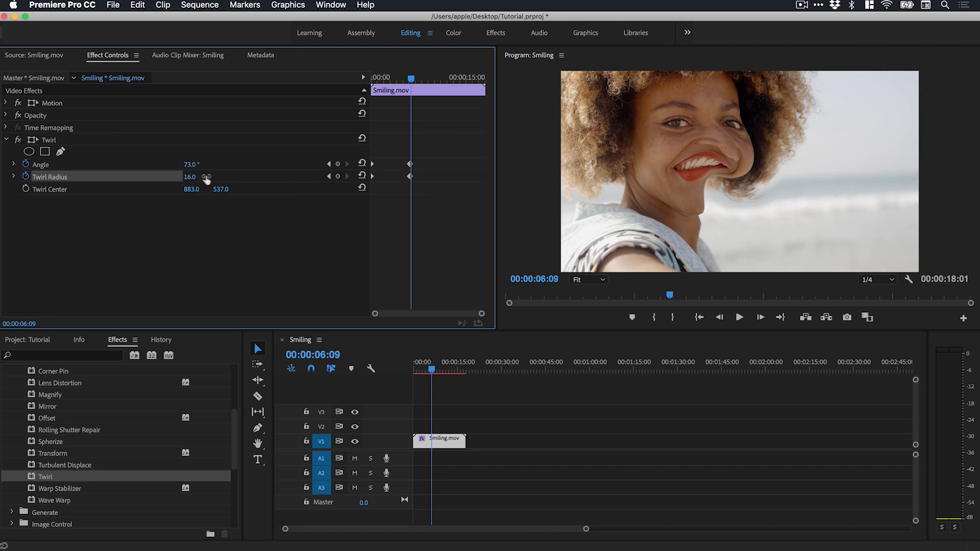
Raise the later Twirl Radius to 16 and preview the twirl building from an undistorted face
{"action": "left_click_drag", "start_coordinate": [189, 176], "coordinate": [209, 176]}
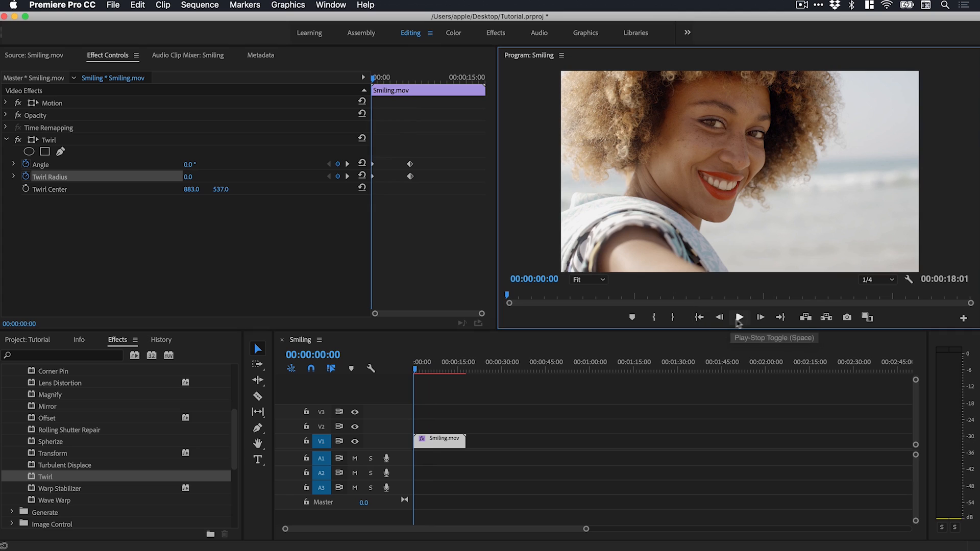
{"action": "left_click", "coordinate": [740, 317]}
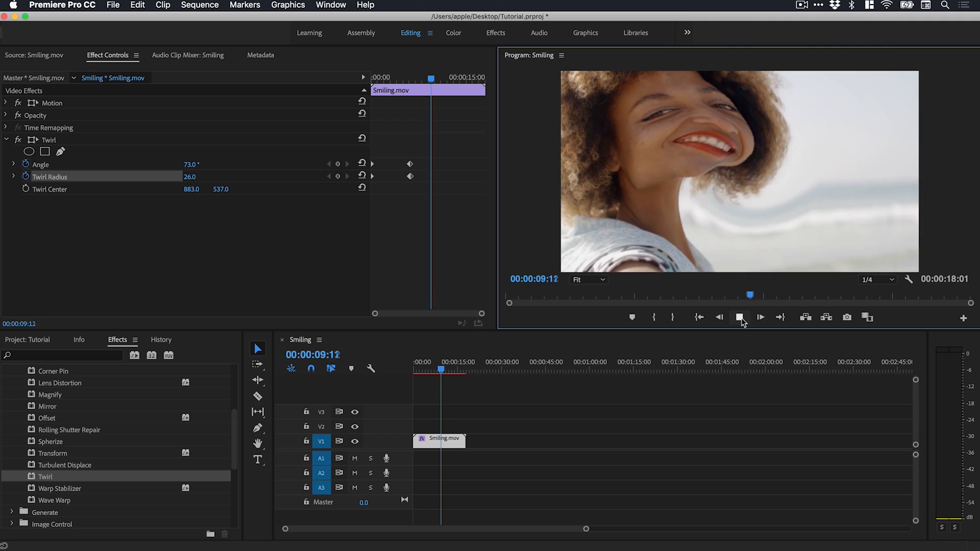
{"action": "left_click", "coordinate": [740, 317]}
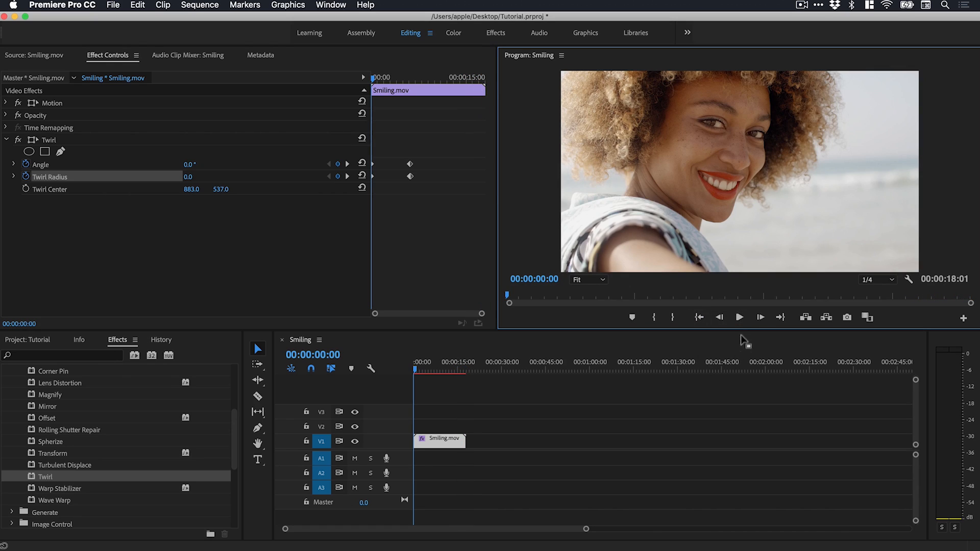
{"action": "left_click", "coordinate": [739, 317]}
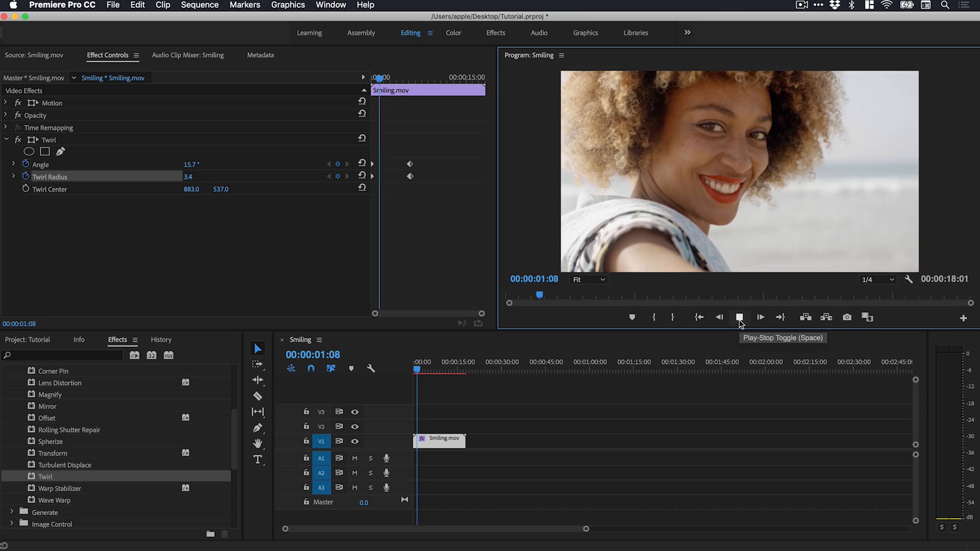
{"action": "left_click", "coordinate": [759, 316]}
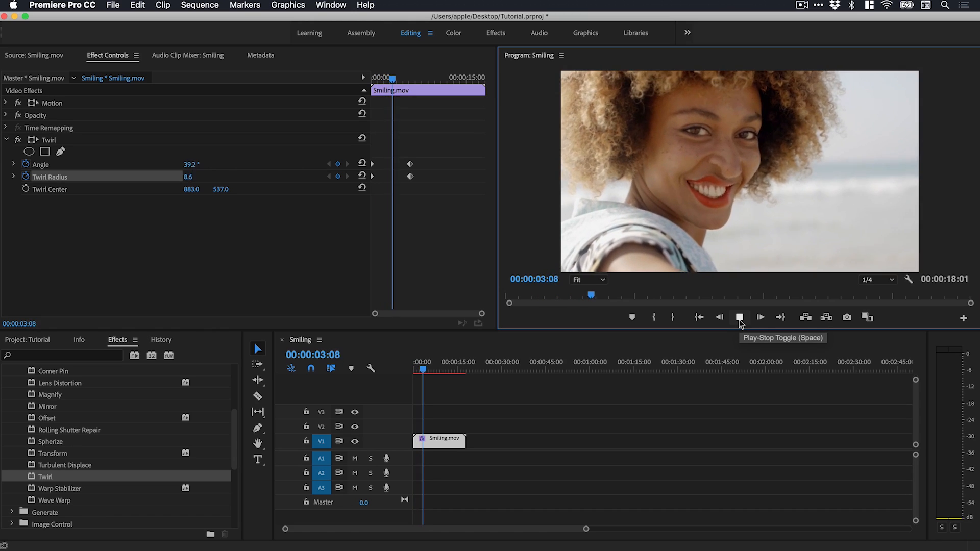